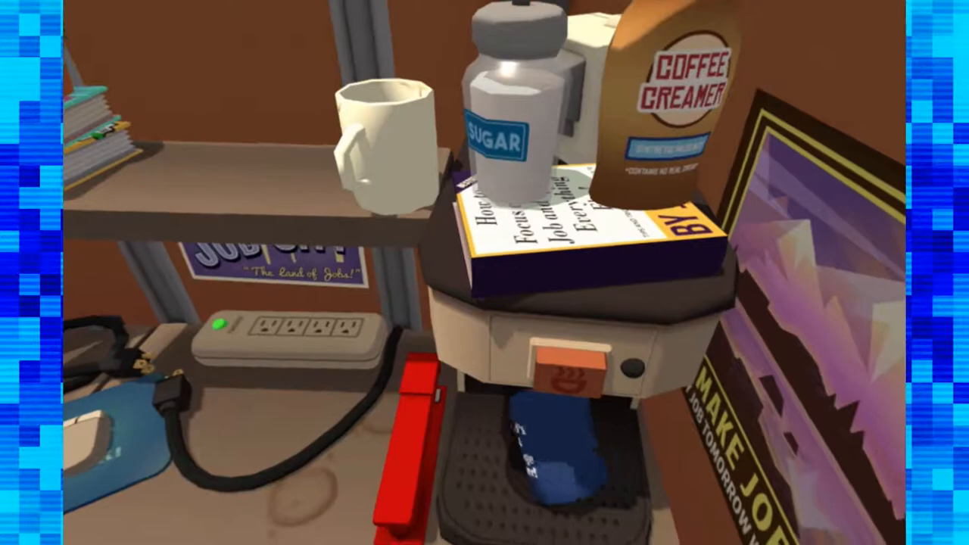
pyautogui.moveTo(484, 273)
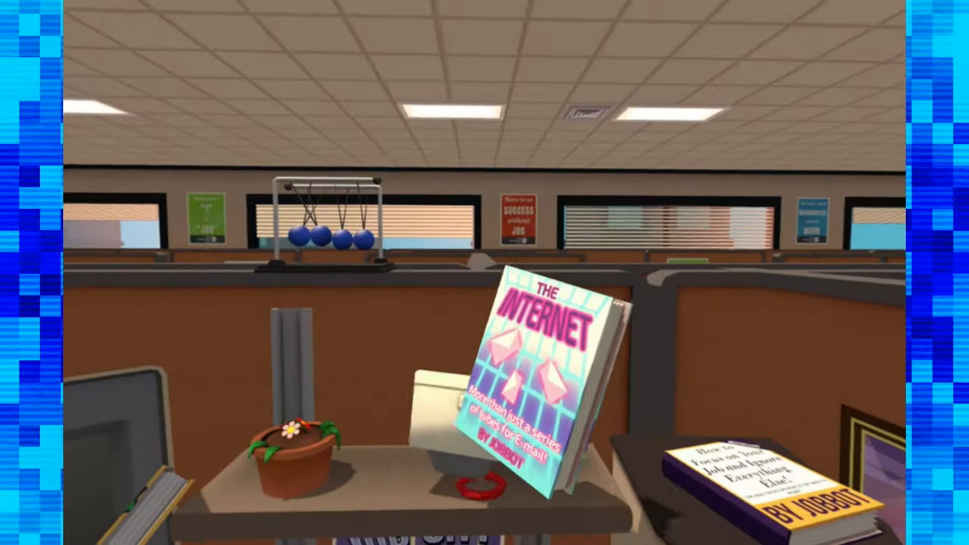
pyautogui.moveTo(485, 273)
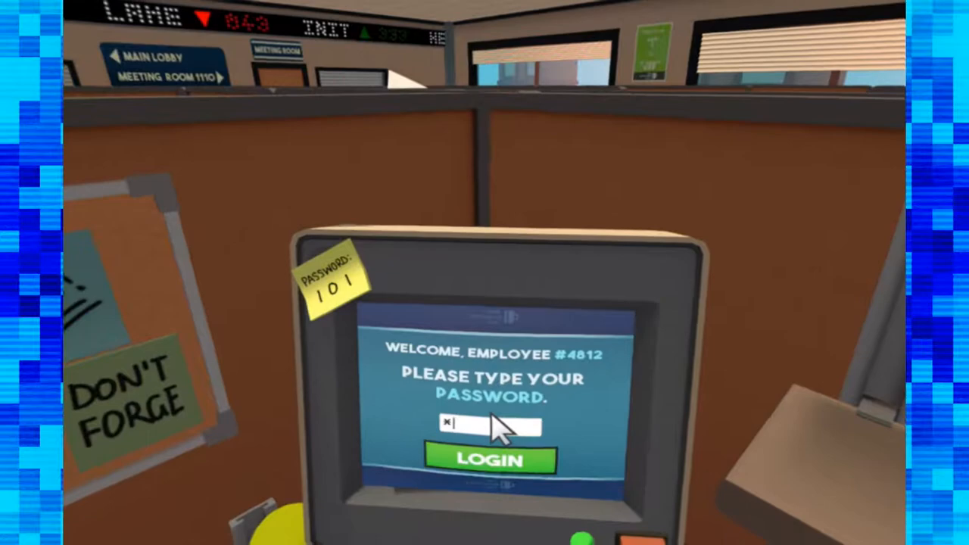
pyautogui.write('101')
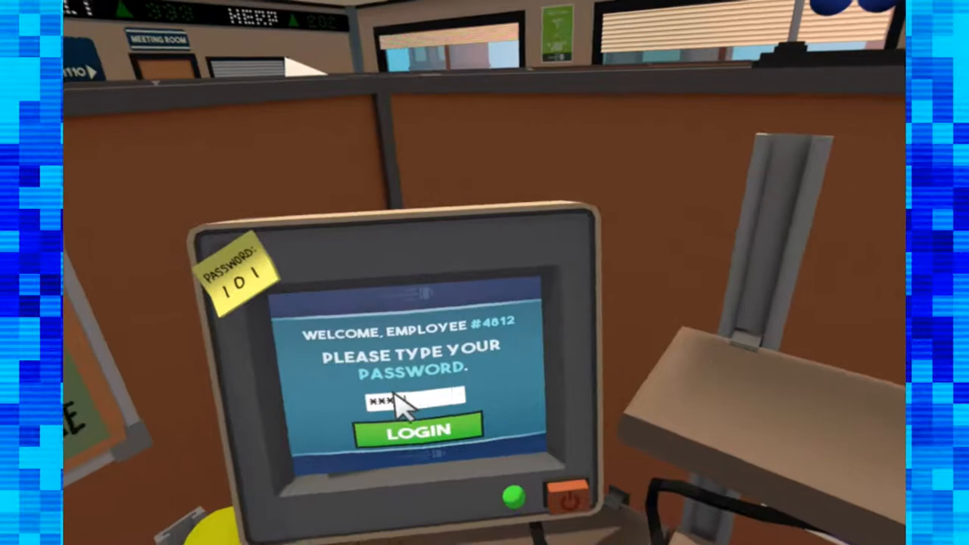
pyautogui.click(417, 430)
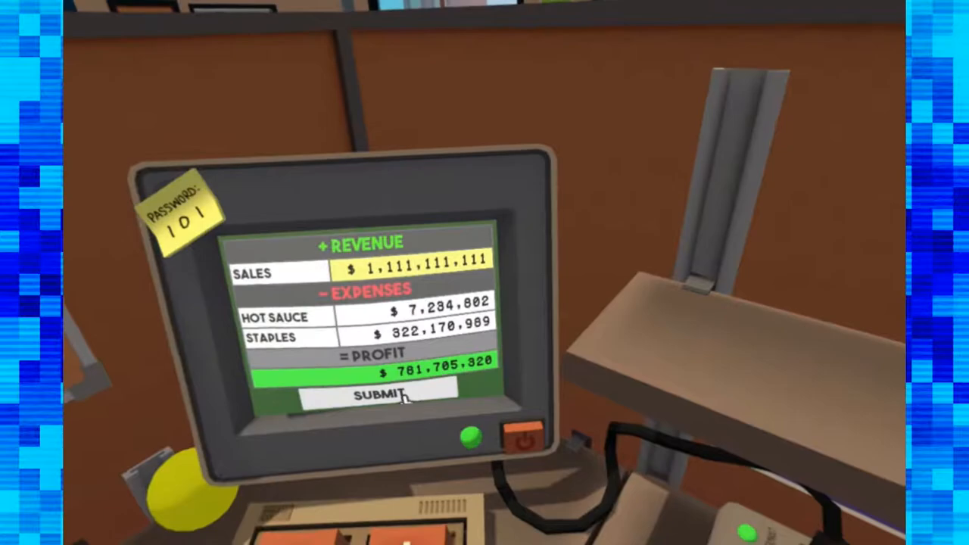
# Submit the completed spreadsheet showing $781,705,320 profit
pyautogui.click(378, 396)
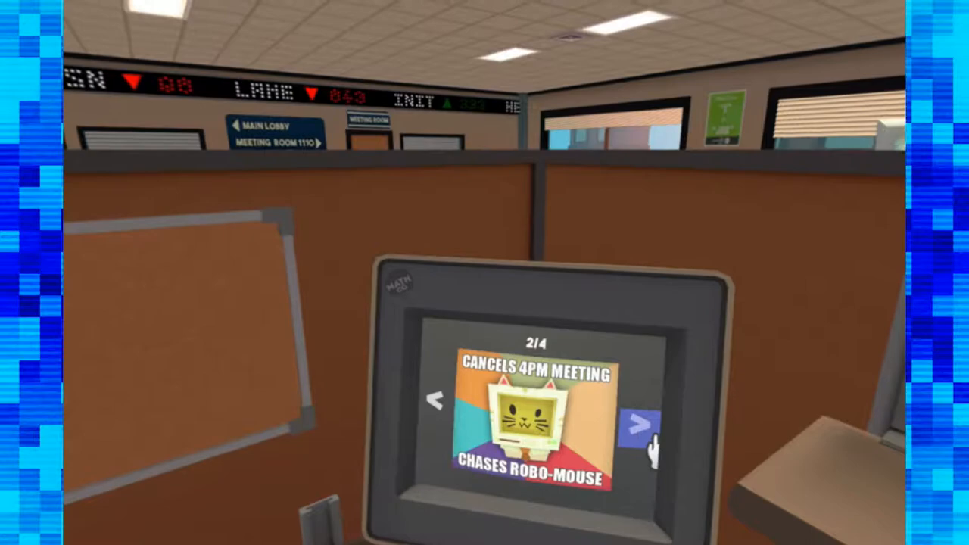
# Advance the meme viewer past the cat meme about the 4PM meeting
pyautogui.click(641, 423)
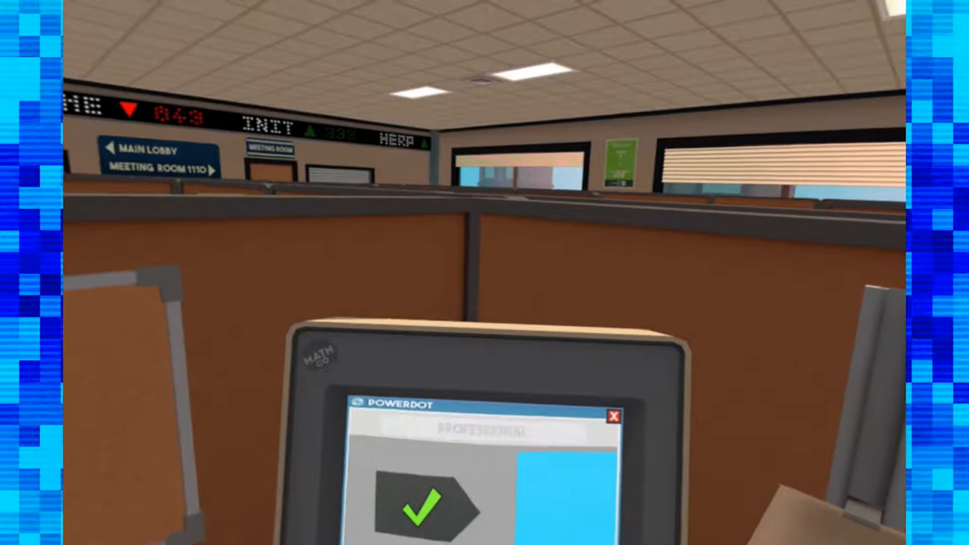
# Accept the PowerDot presentation title PROFOUND with the green checkmark
pyautogui.click(575, 530)
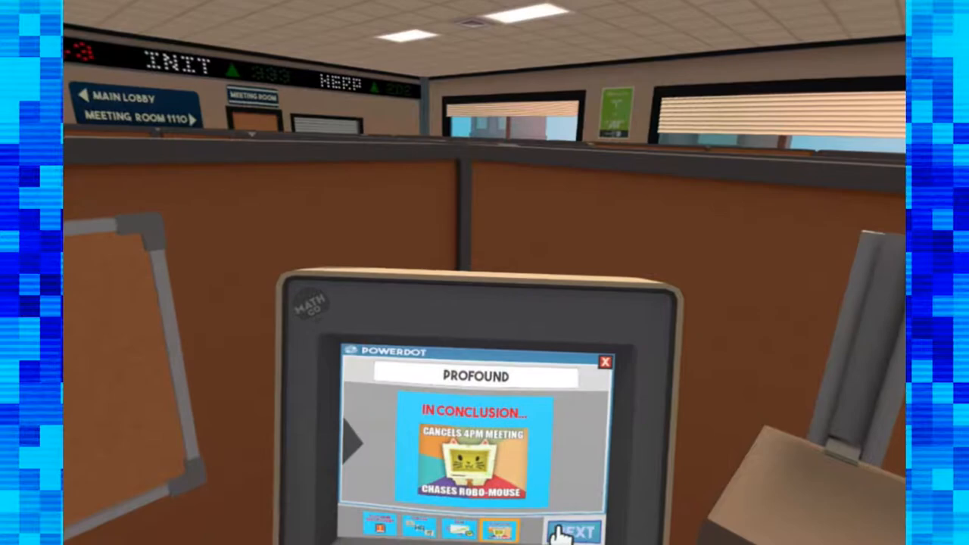